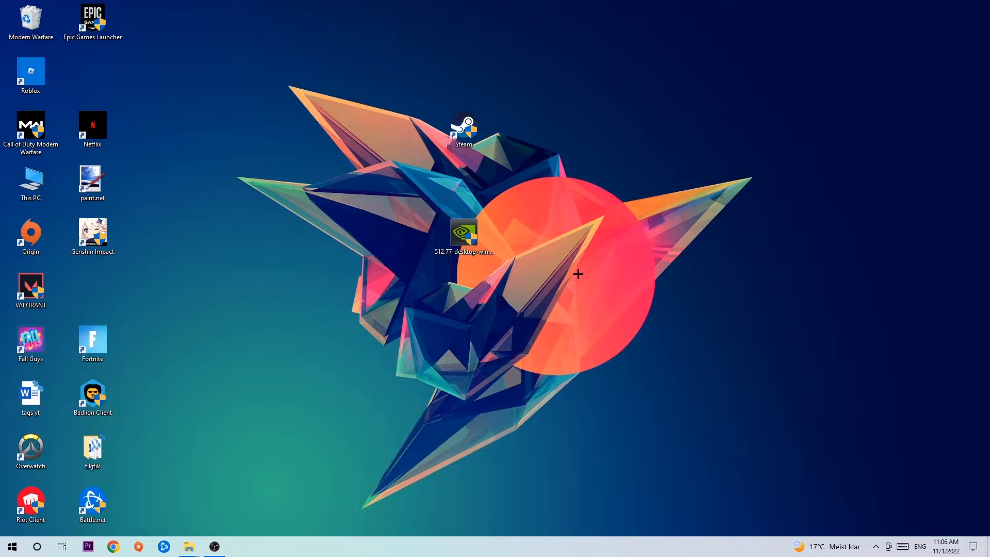
{"action": "mouse_move", "coordinate": [489, 163]}
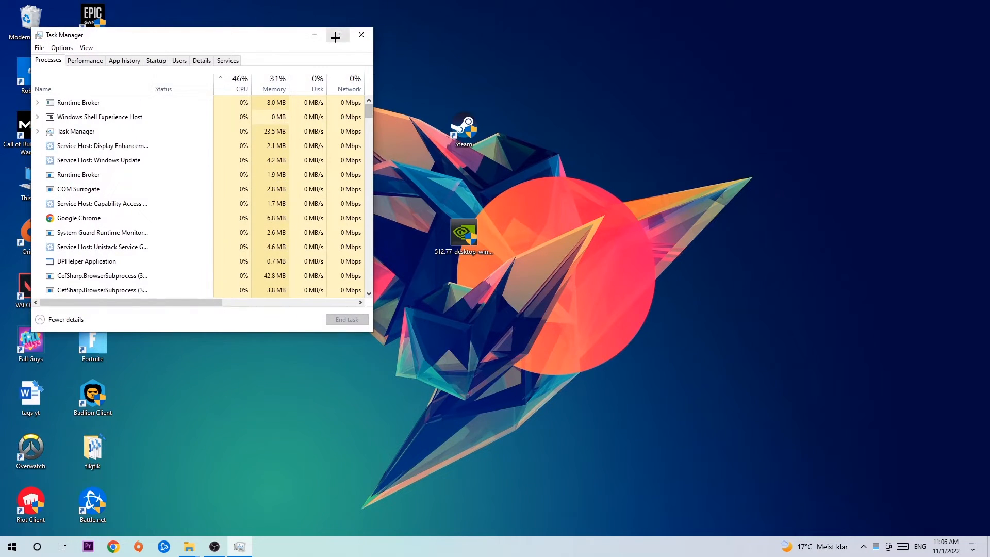
Maximize Task Manager and bring up the actions for the Google Chrome process.
{"action": "left_click", "coordinate": [335, 36]}
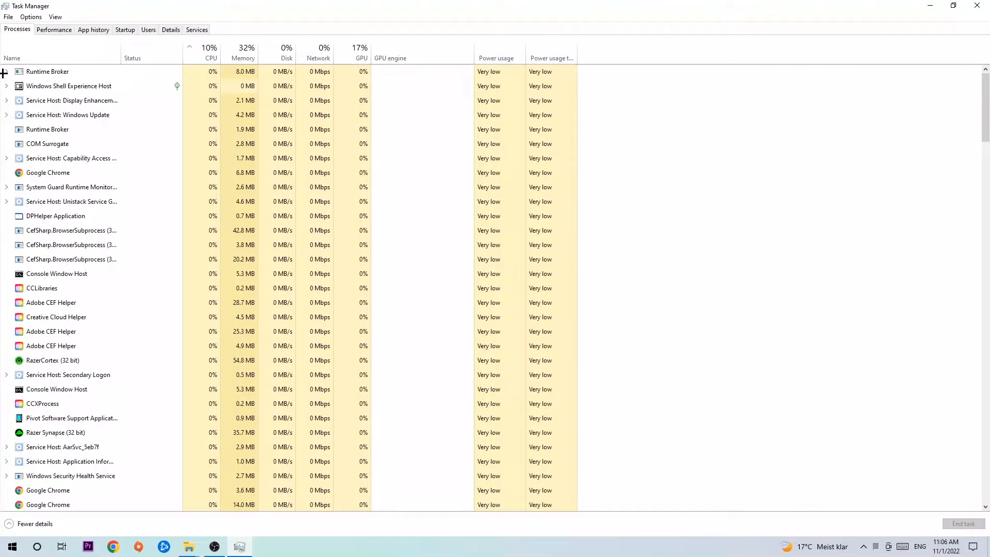
{"action": "left_click", "coordinate": [48, 172]}
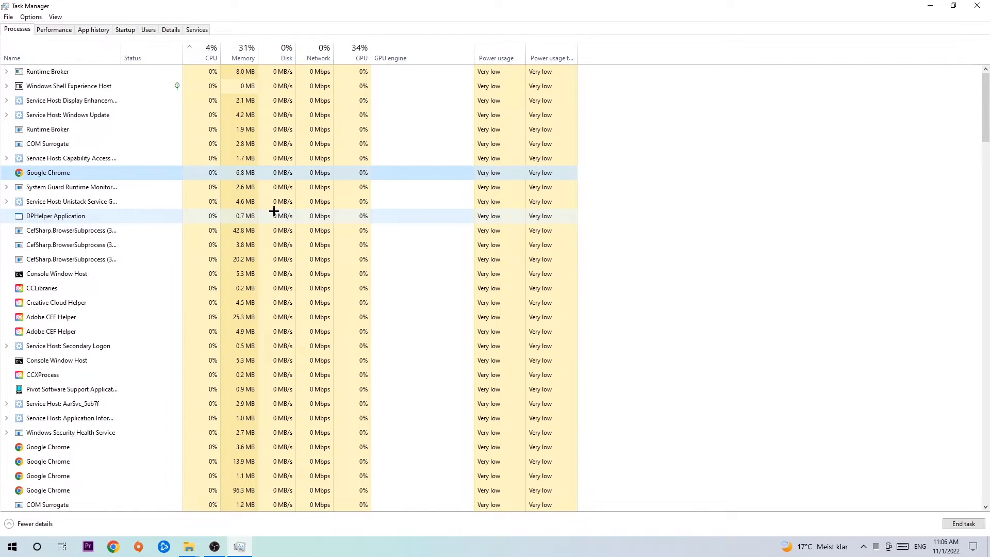
{"action": "right_click", "coordinate": [48, 172]}
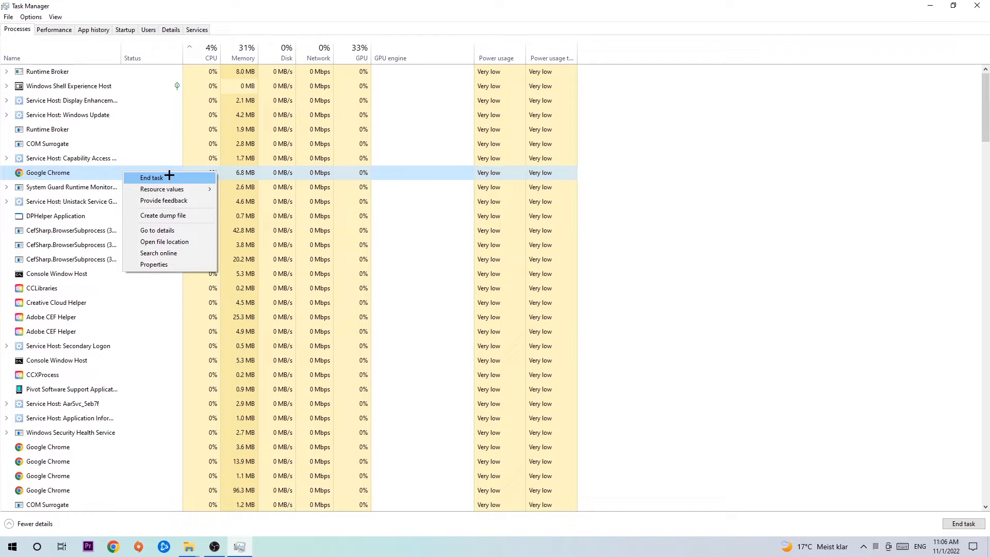
{"action": "mouse_move", "coordinate": [545, 116]}
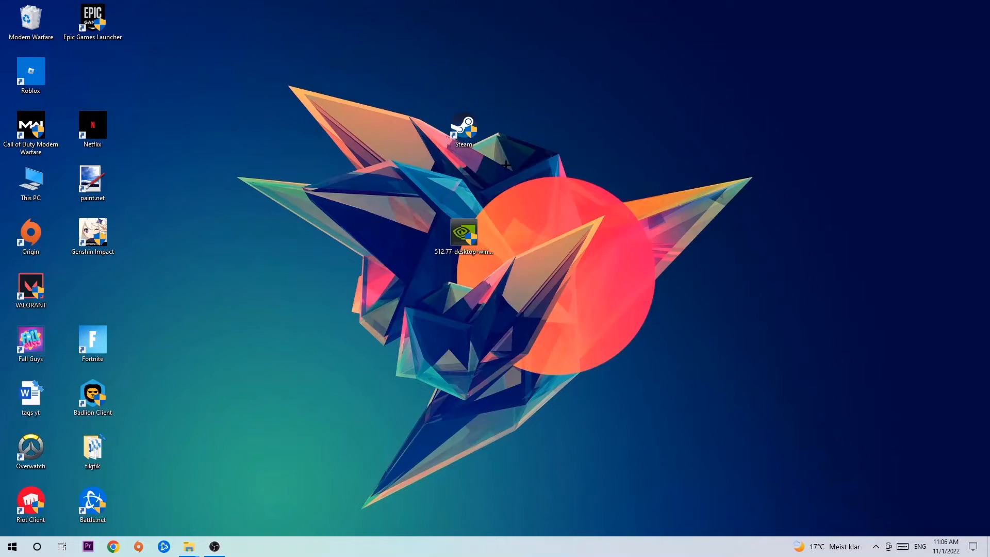
Move the Steam shortcut to a new desktop spot and bring up its context menu.
{"action": "left_click_drag", "start_coordinate": [464, 130], "coordinate": [587, 183]}
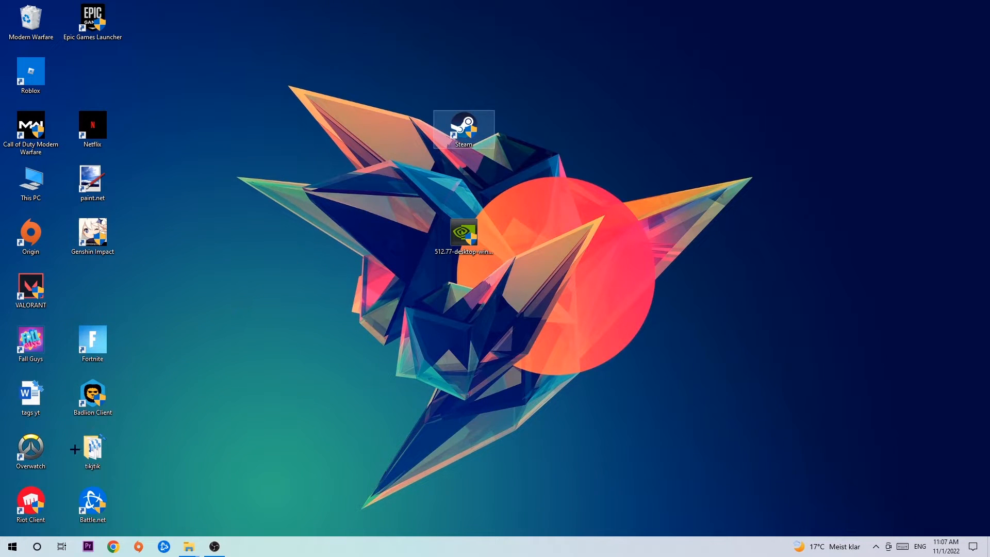
{"action": "left_click", "coordinate": [12, 546]}
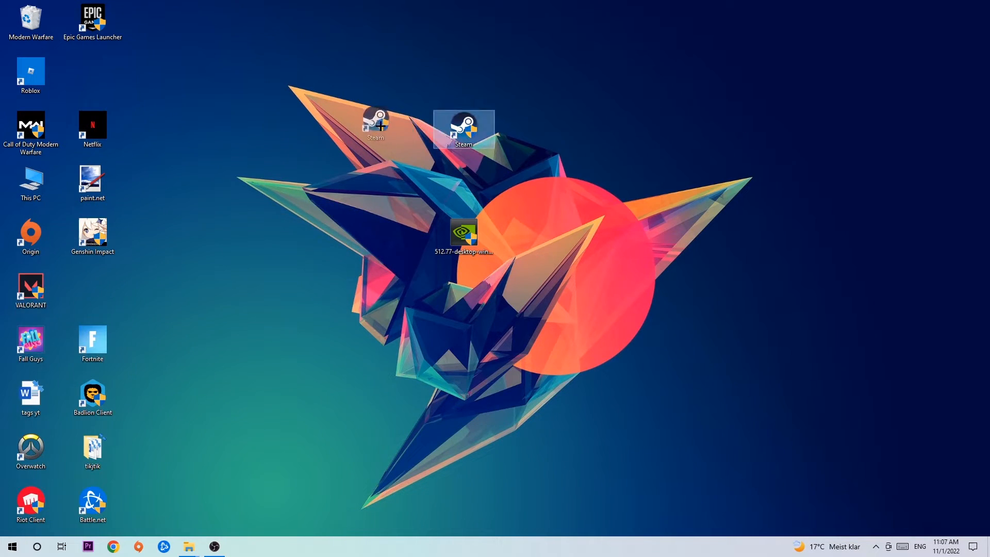
{"action": "right_click", "coordinate": [463, 129]}
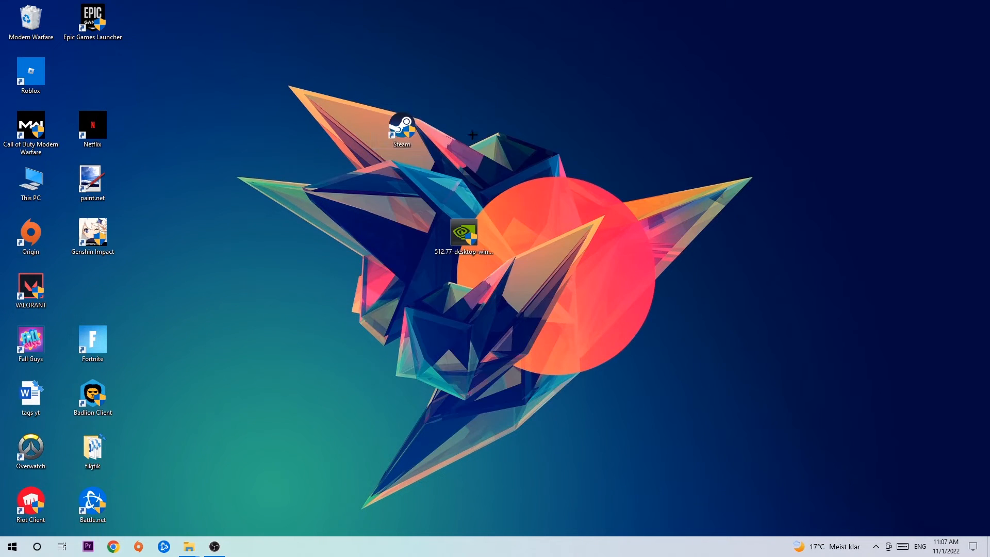
{"action": "mouse_move", "coordinate": [471, 144]}
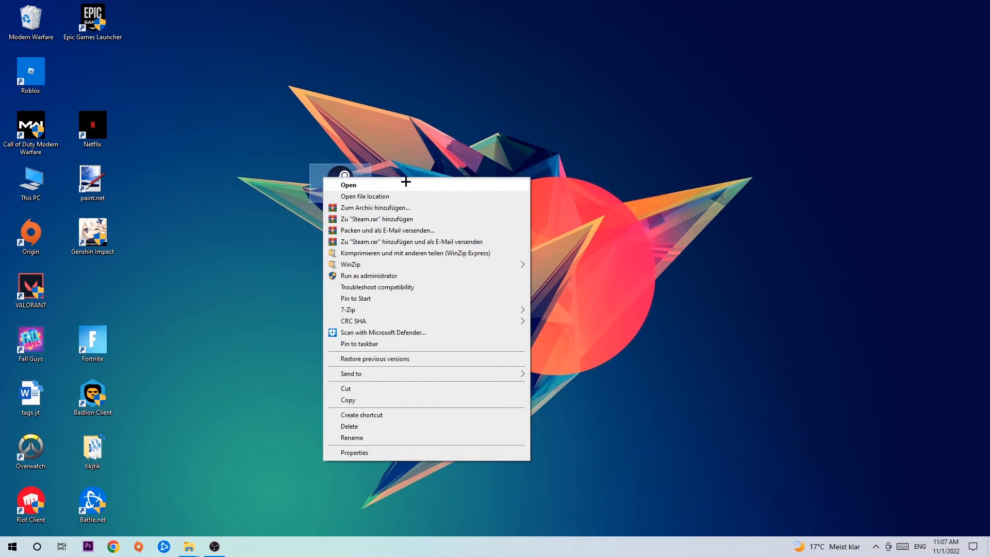
Open the Steam shortcut's Properties on its Compatibility settings.
{"action": "left_click", "coordinate": [354, 452]}
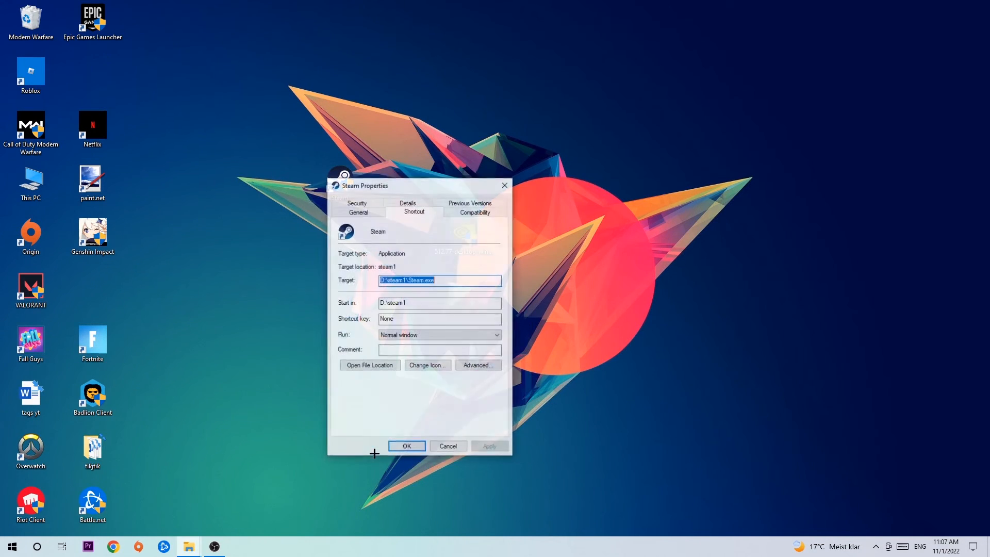
{"action": "left_click", "coordinate": [474, 211]}
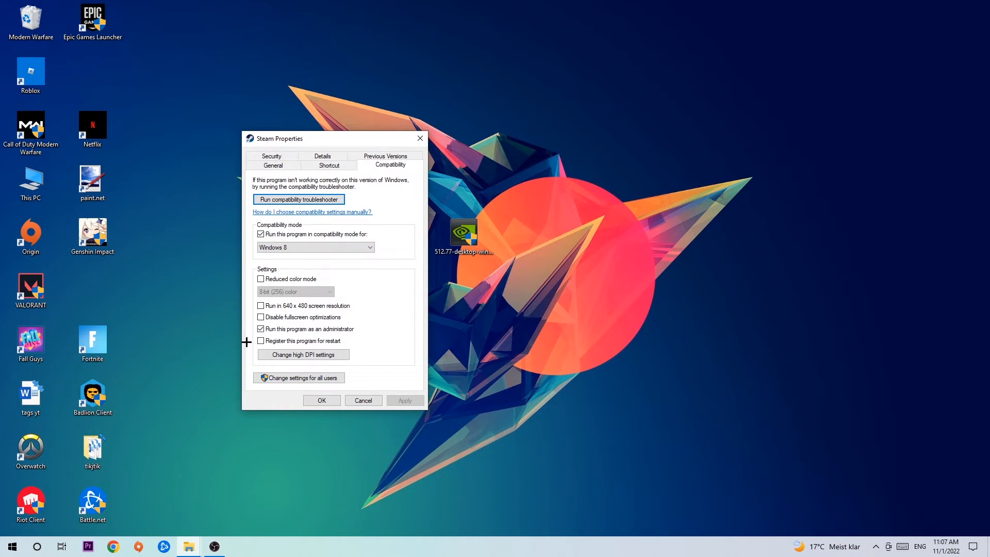
{"action": "mouse_move", "coordinate": [362, 335]}
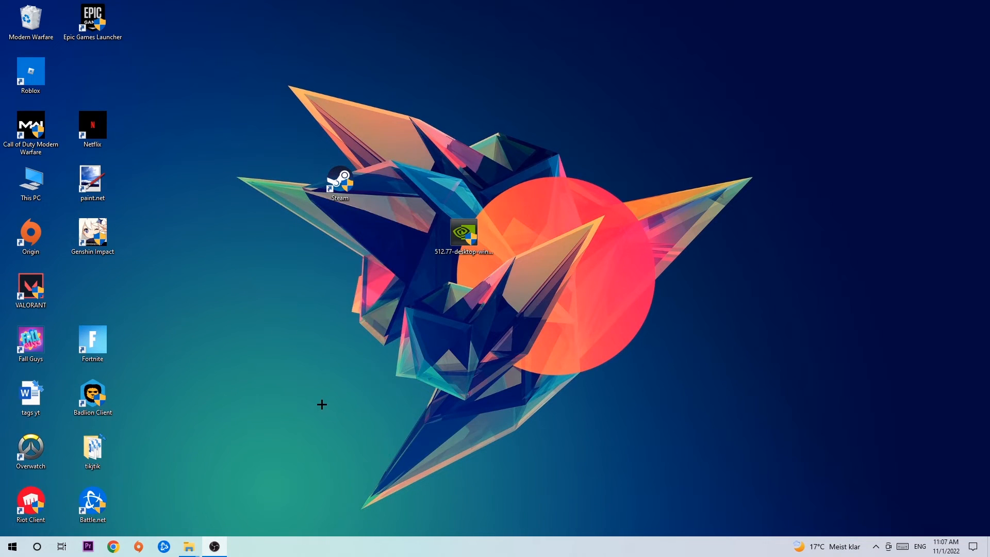
{"action": "mouse_move", "coordinate": [332, 396]}
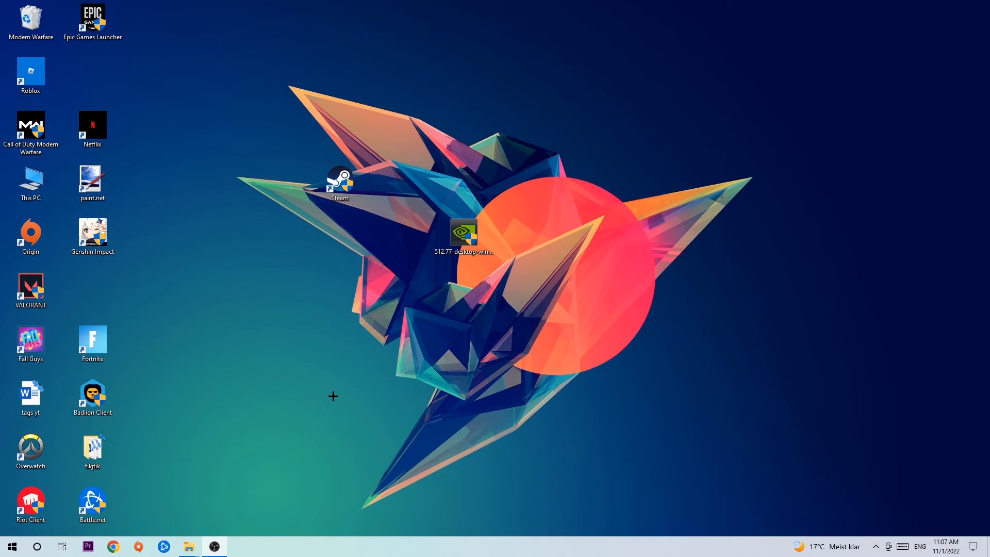
{"action": "left_click", "coordinate": [340, 183]}
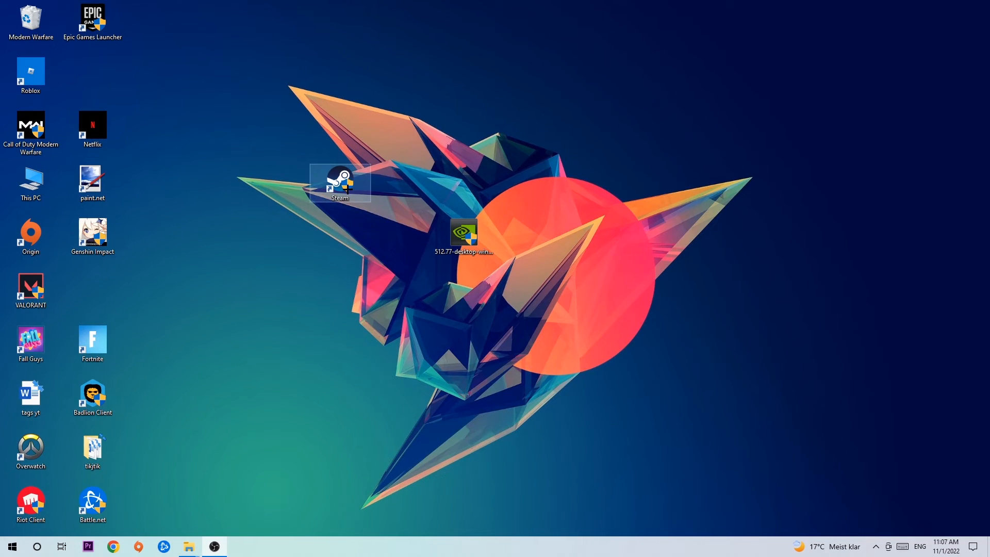
{"action": "left_click_drag", "start_coordinate": [340, 183], "coordinate": [463, 183]}
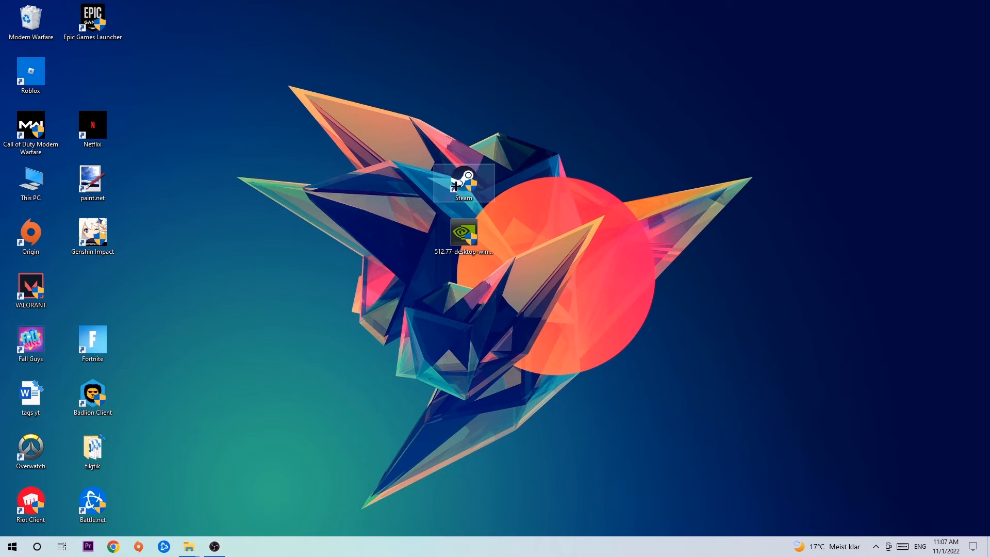
{"action": "left_click_drag", "start_coordinate": [464, 182], "coordinate": [340, 183]}
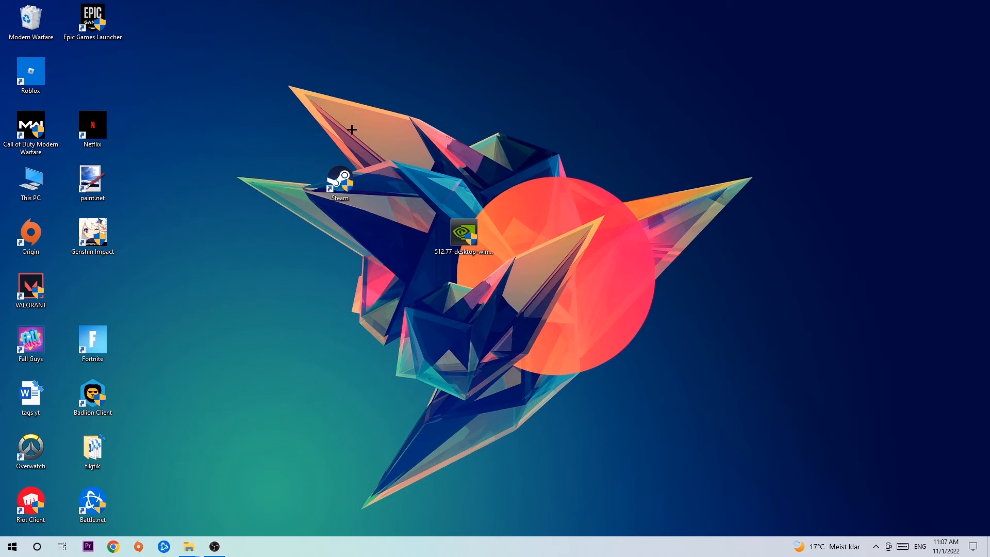